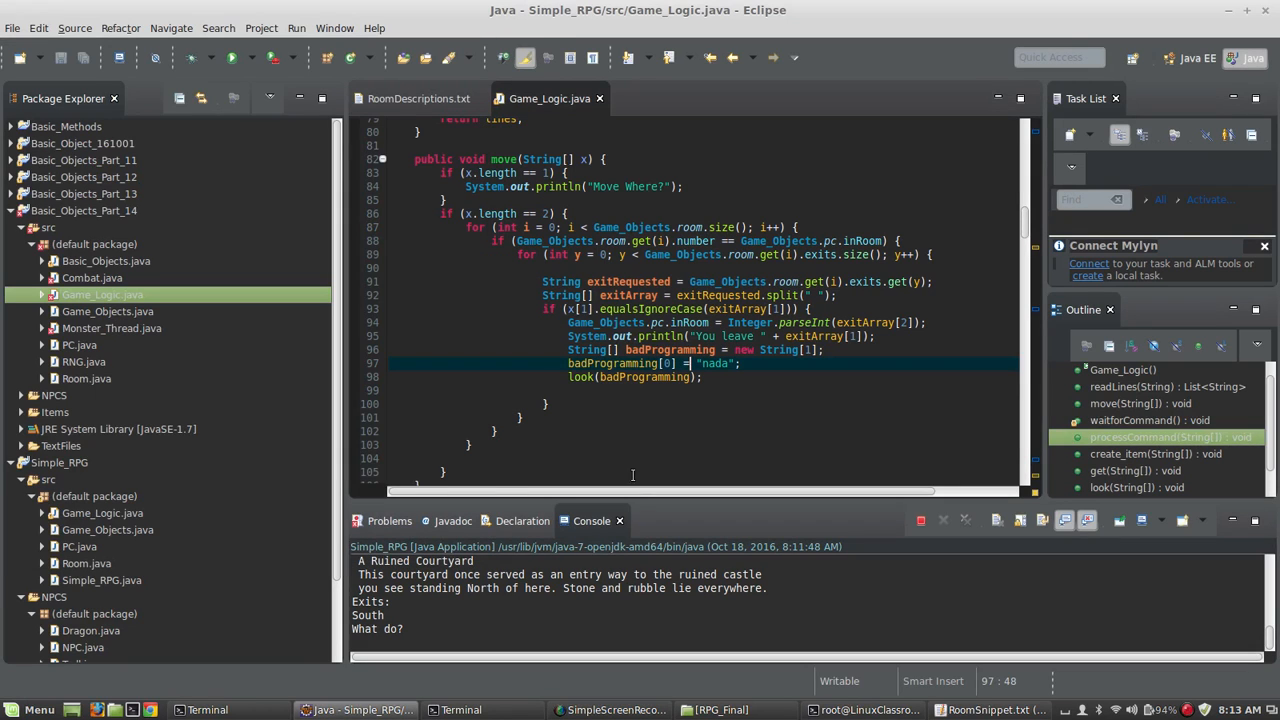
Step: Maximize the Console view showing the running Simple_RPG game
{"action": "left_click", "coordinate": [1150, 403]}
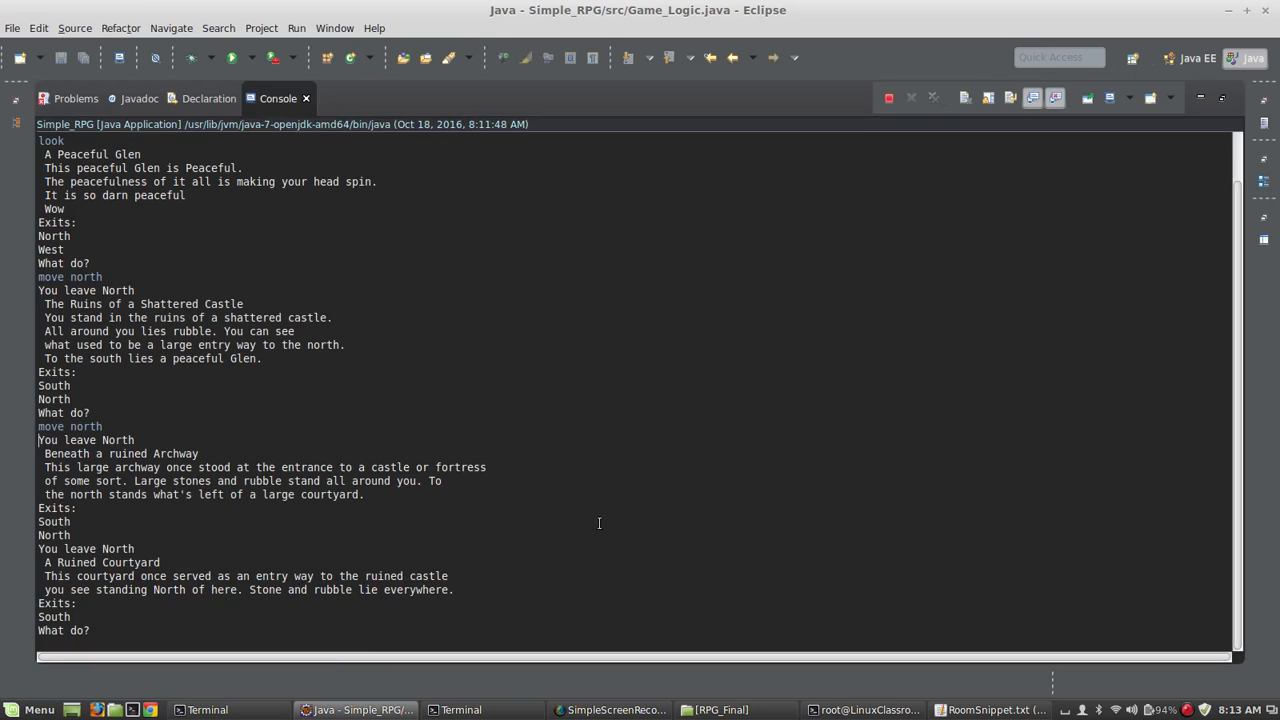
Step: Relaunch Simple_RPG and enter the first move commands in the console
{"action": "left_click", "coordinate": [227, 57]}
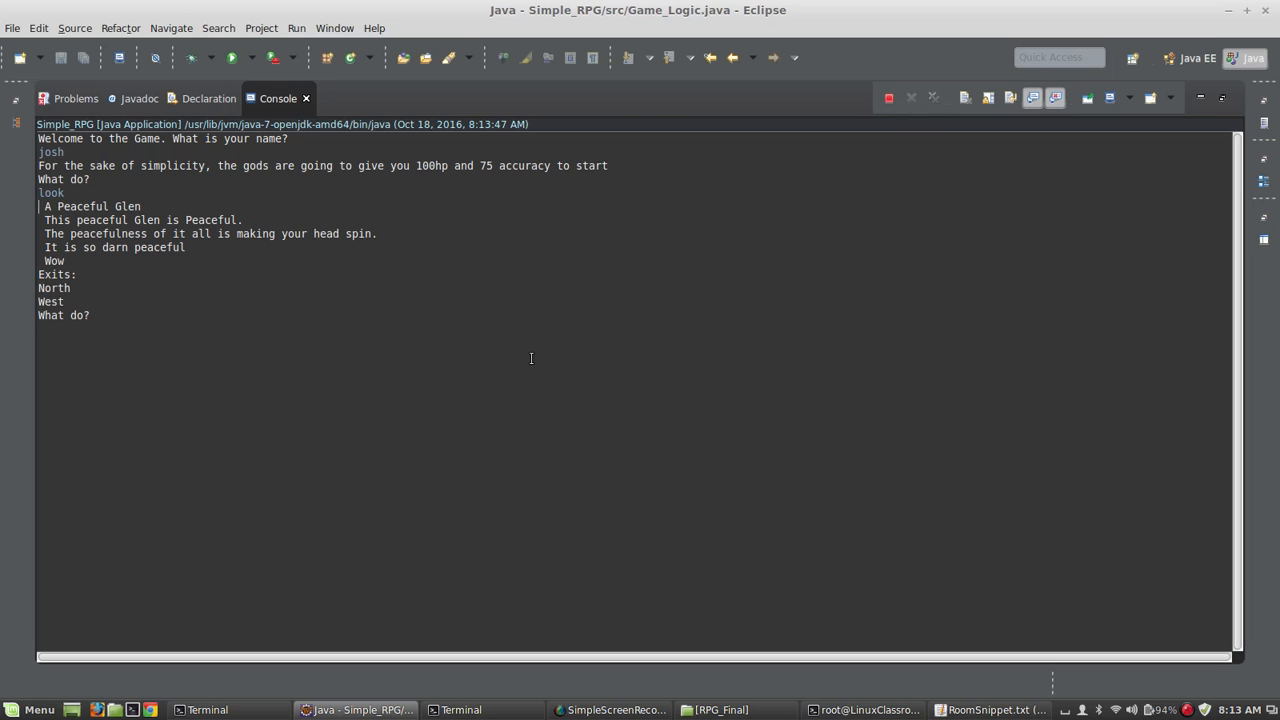
{"action": "type", "text": "move north"}
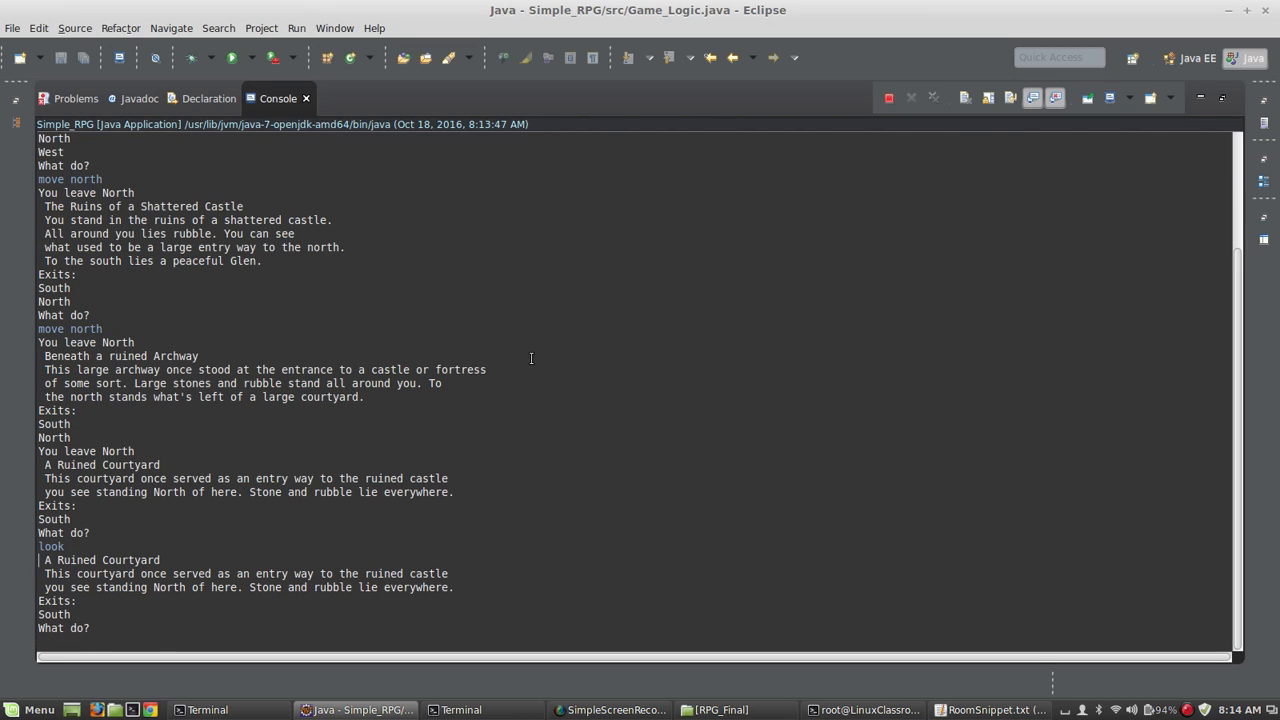
{"action": "type", "text": "move south"}
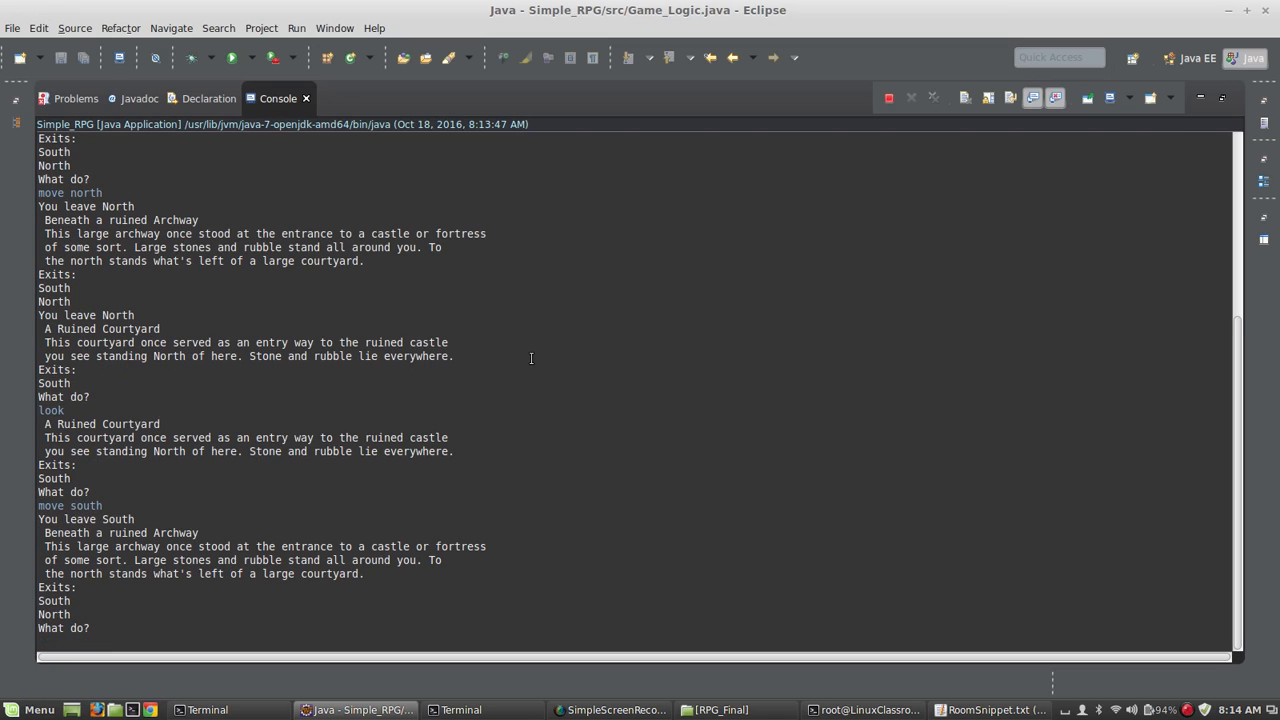
{"action": "type", "text": "move south"}
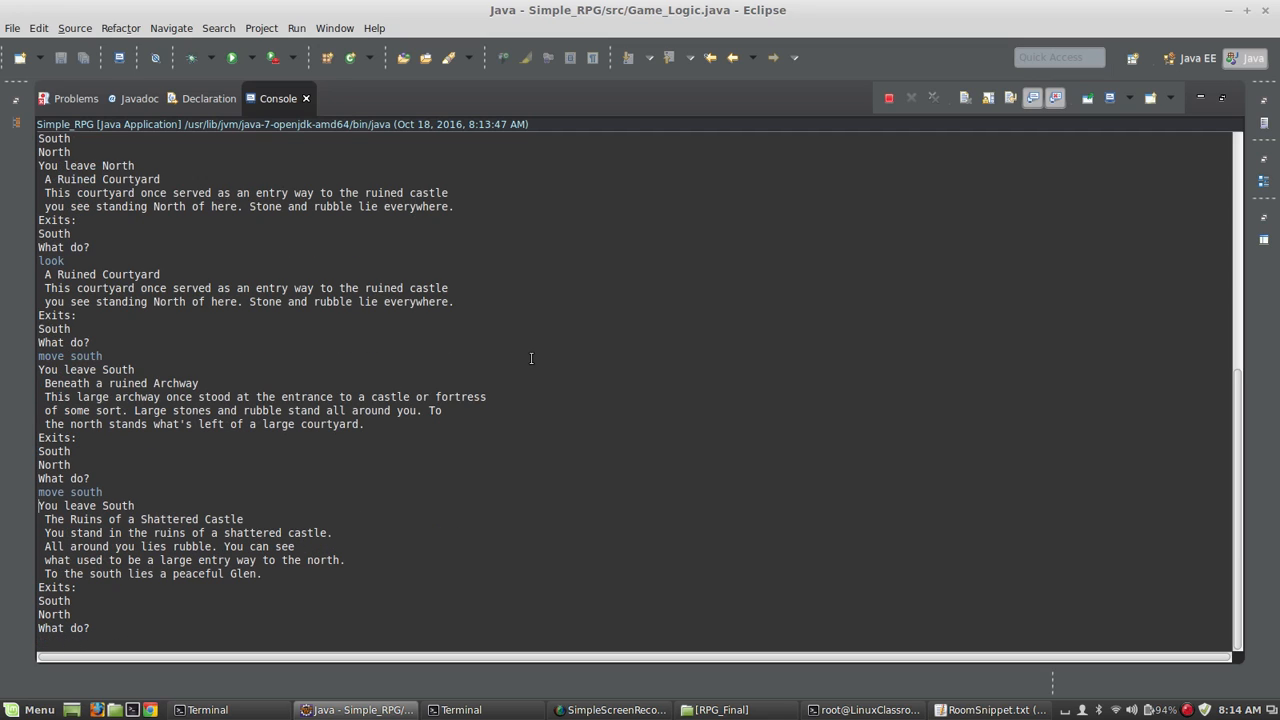
Step: Walk back to the Glen and north into the Drow Mine Shaft
{"action": "type", "text": "move sh"}
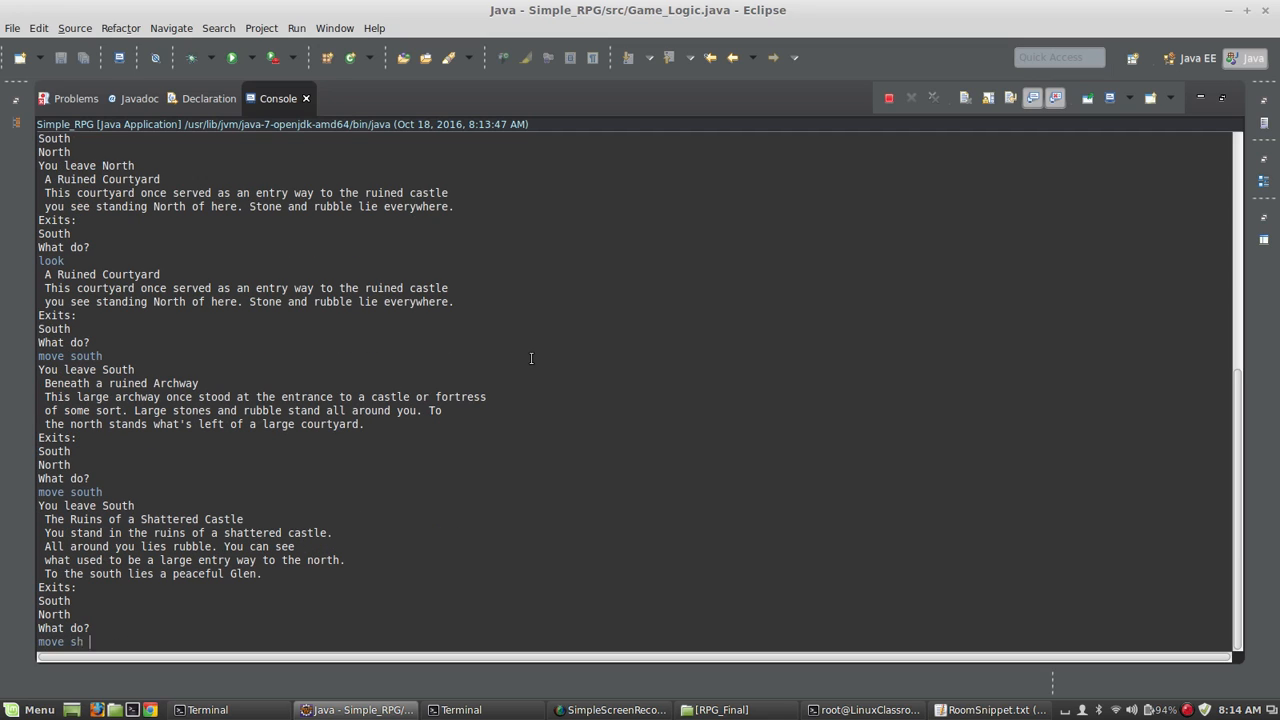
{"action": "type", "text": "out"}
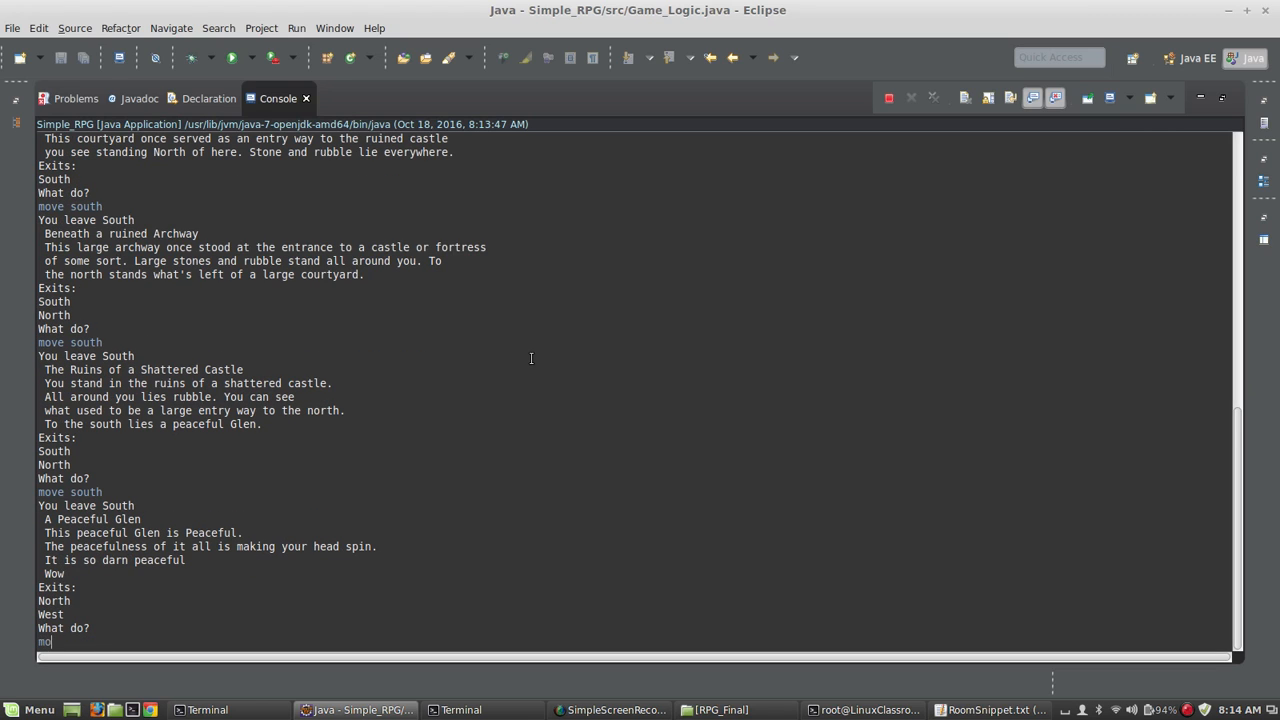
{"action": "type", "text": "move west"}
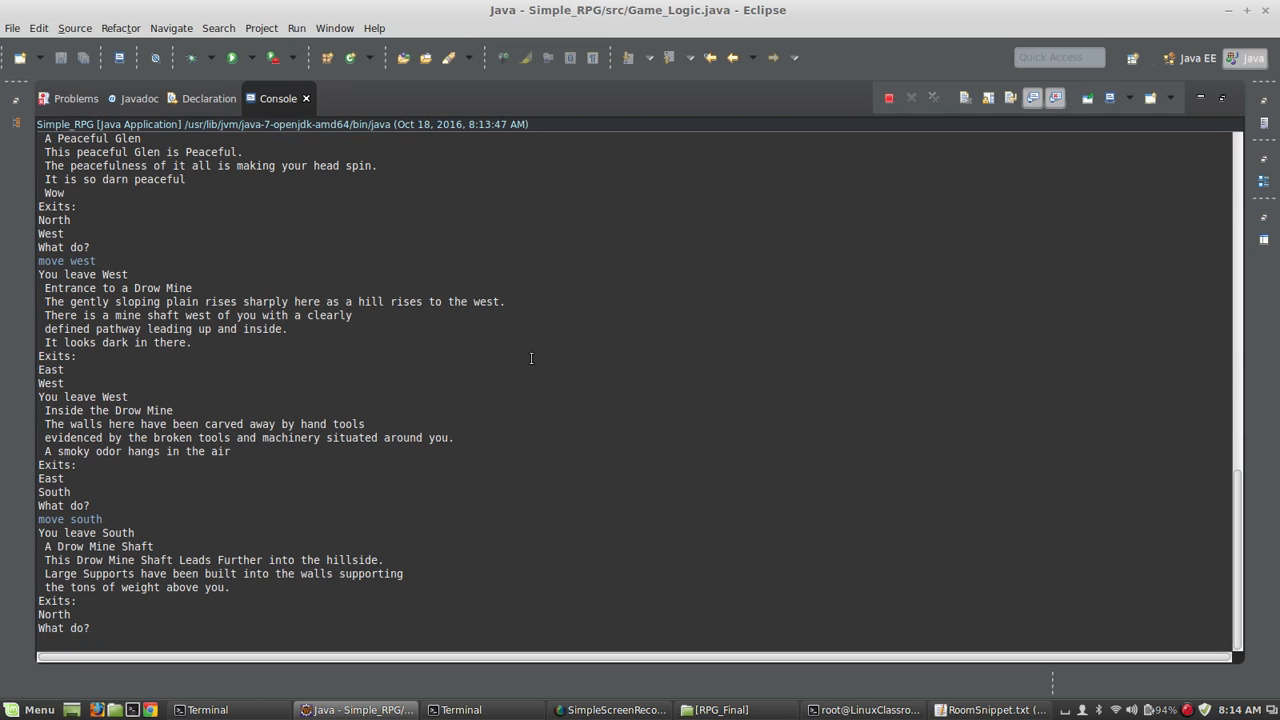
{"action": "type", "text": "move noth"}
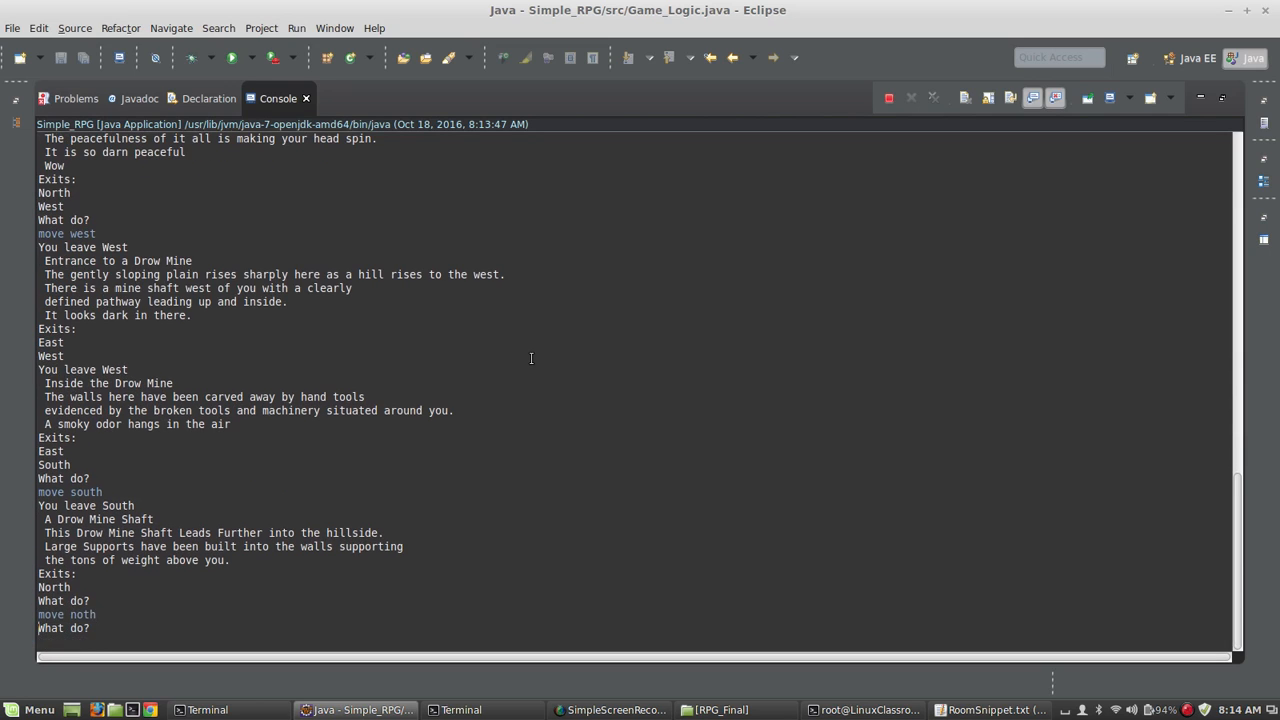
{"action": "type", "text": "move no"}
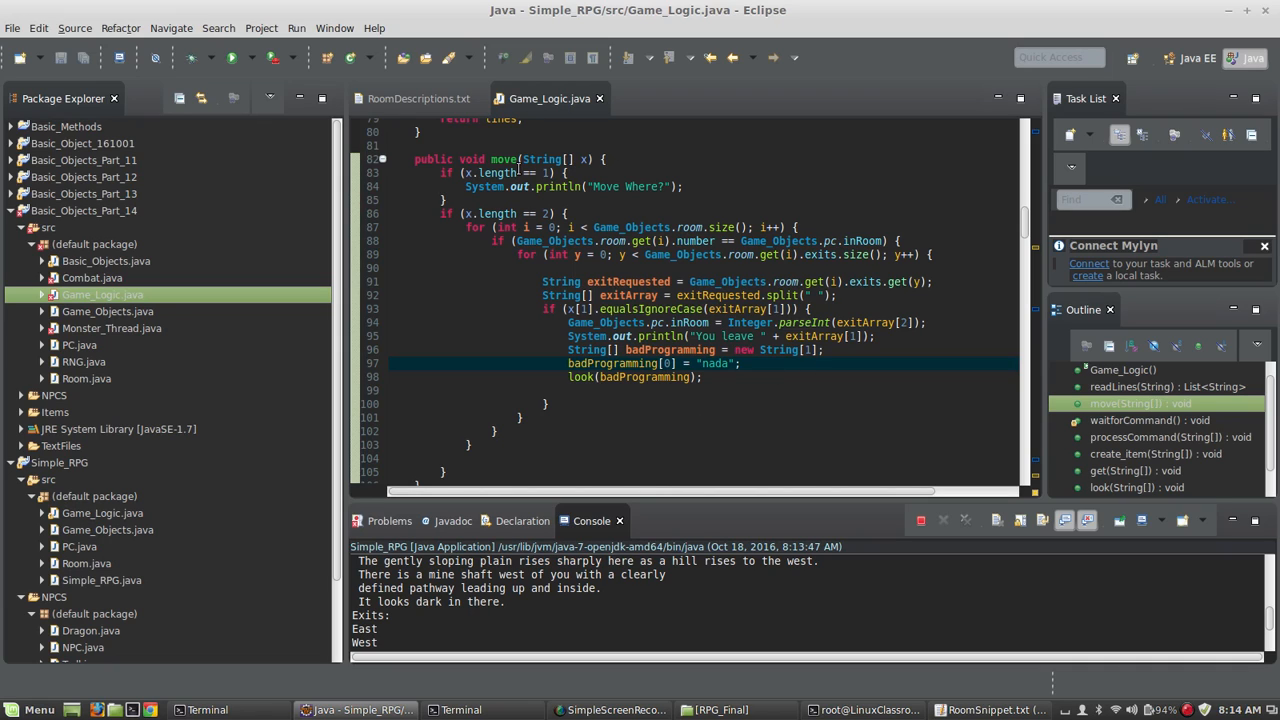
Step: In move(), mark the 'Move Where?' message line and the loop over the room's exits
{"action": "left_click", "coordinate": [539, 159]}
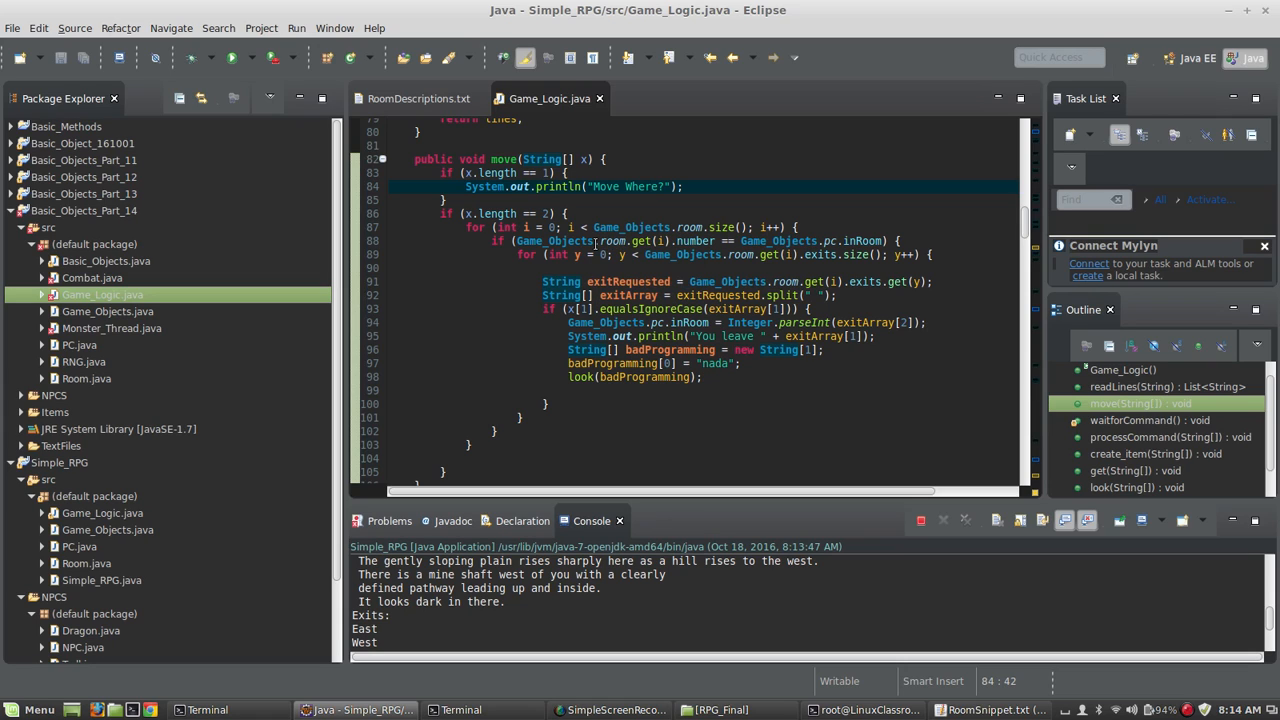
{"action": "left_click", "coordinate": [693, 227]}
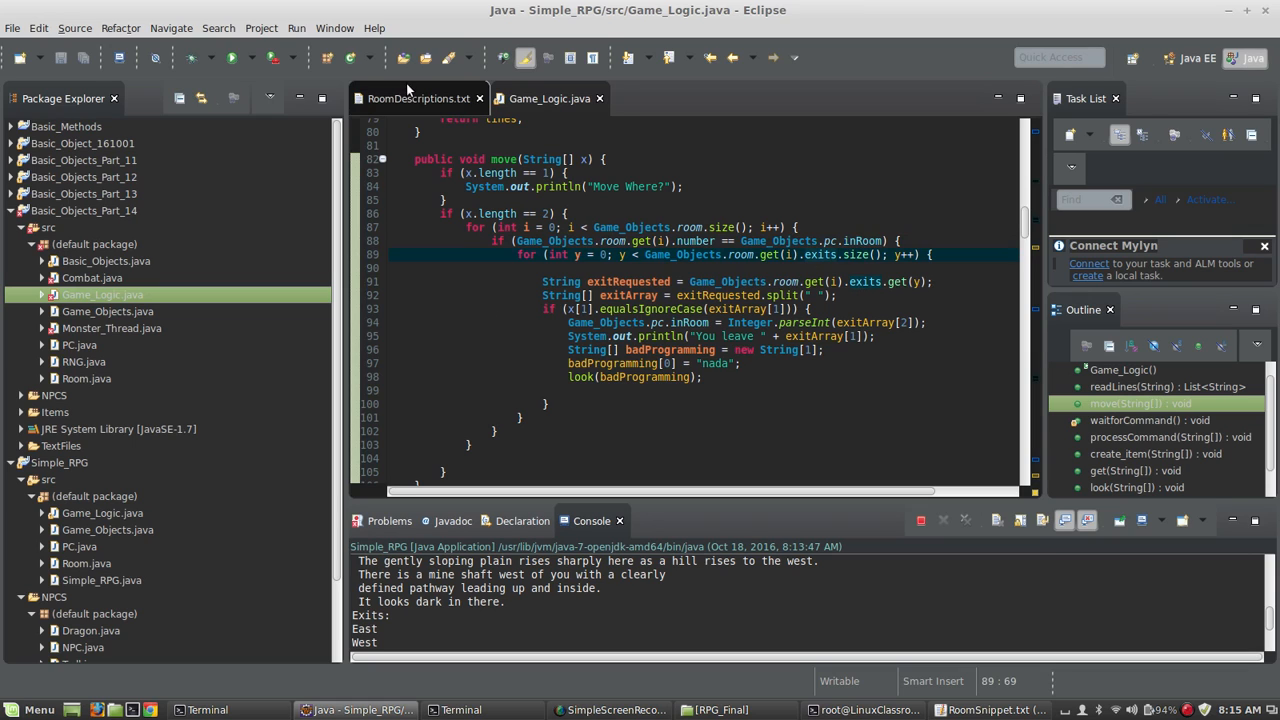
{"action": "left_click", "coordinate": [412, 98]}
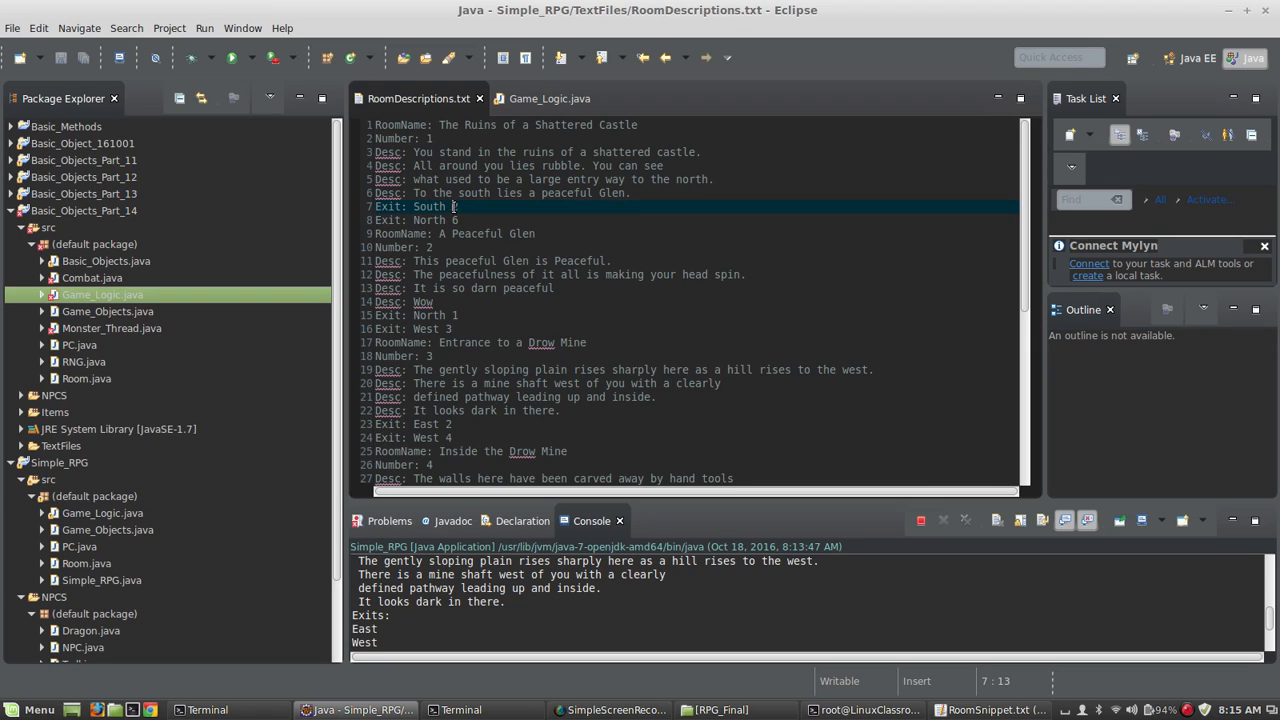
{"action": "left_click", "coordinate": [539, 98]}
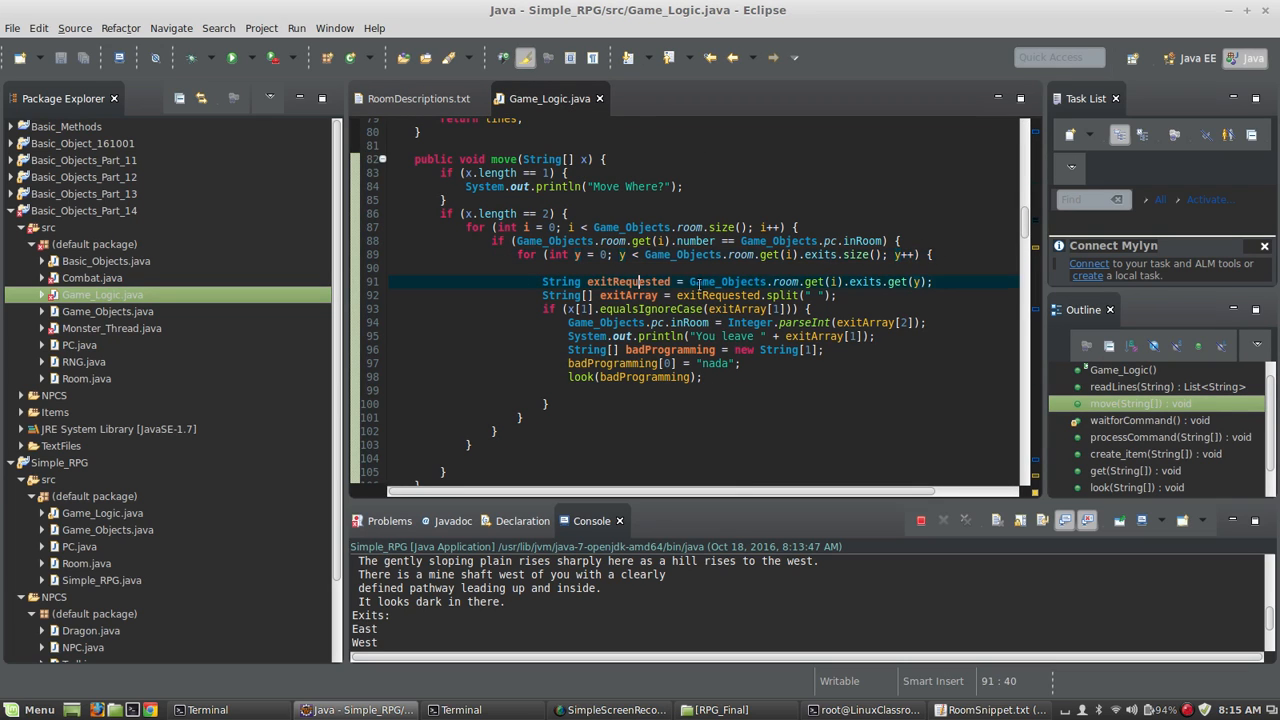
{"action": "left_click", "coordinate": [915, 281]}
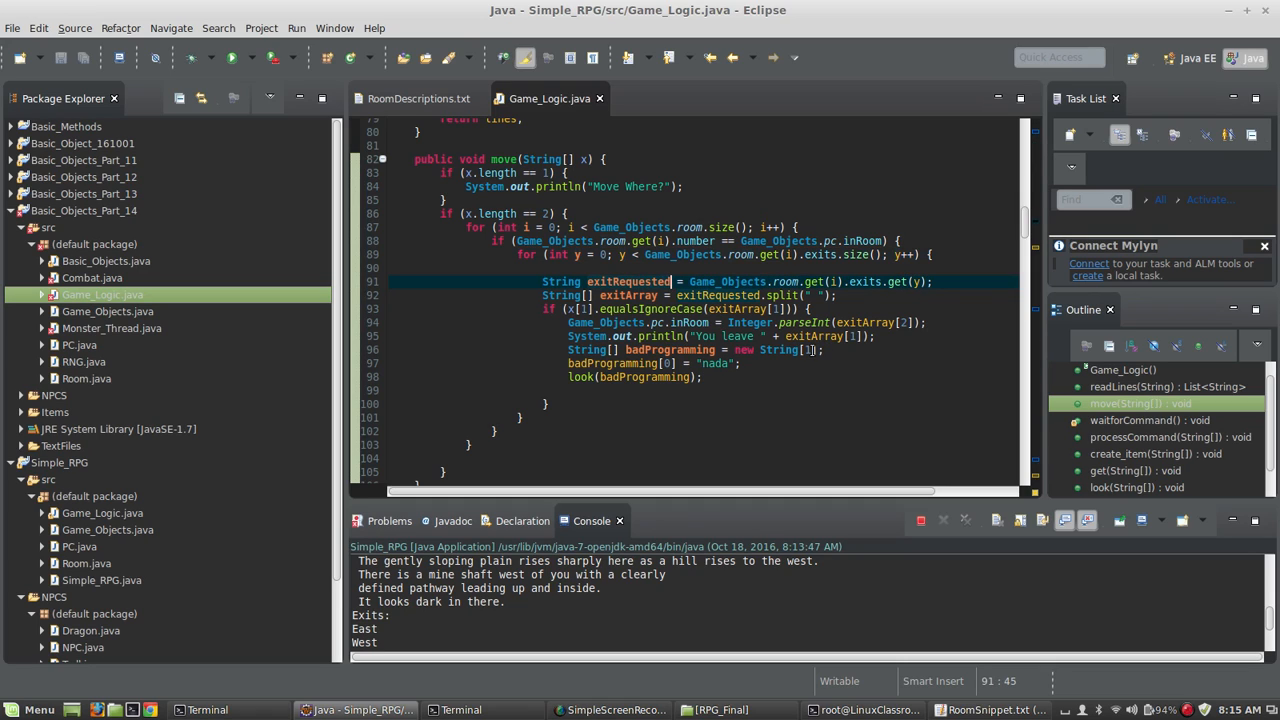
{"action": "left_click", "coordinate": [725, 295]}
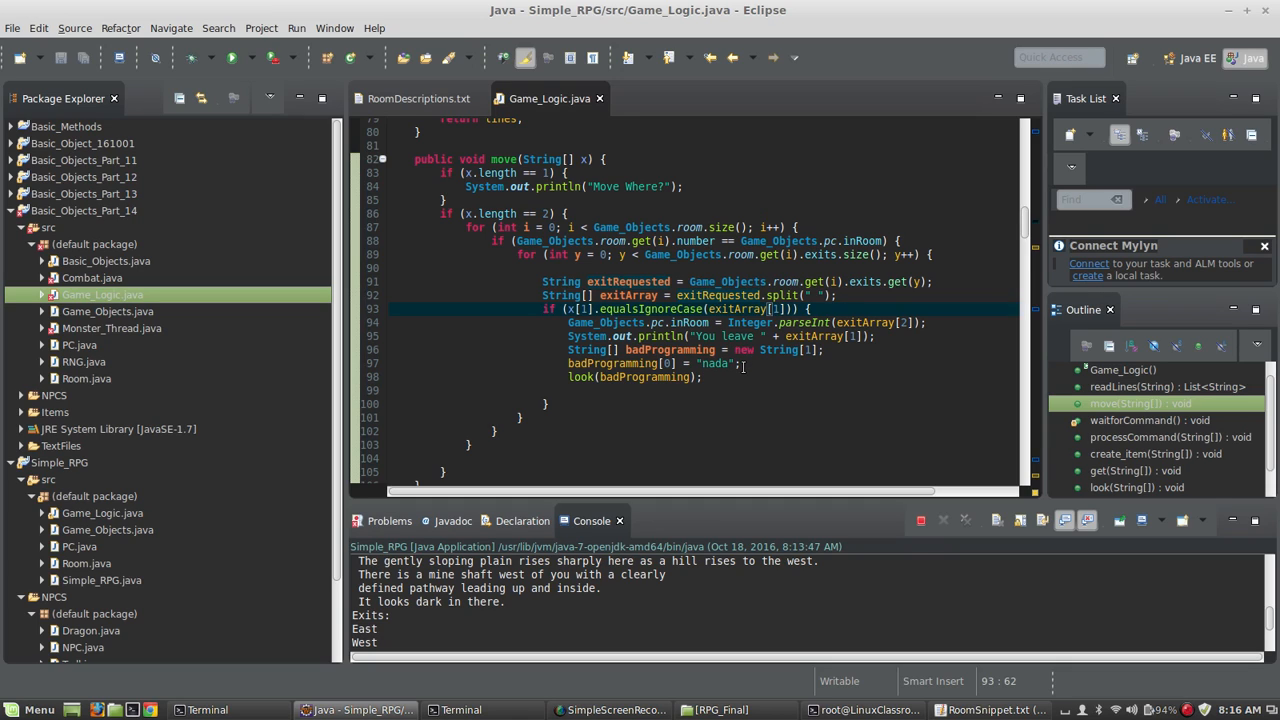
{"action": "mouse_move", "coordinate": [579, 308]}
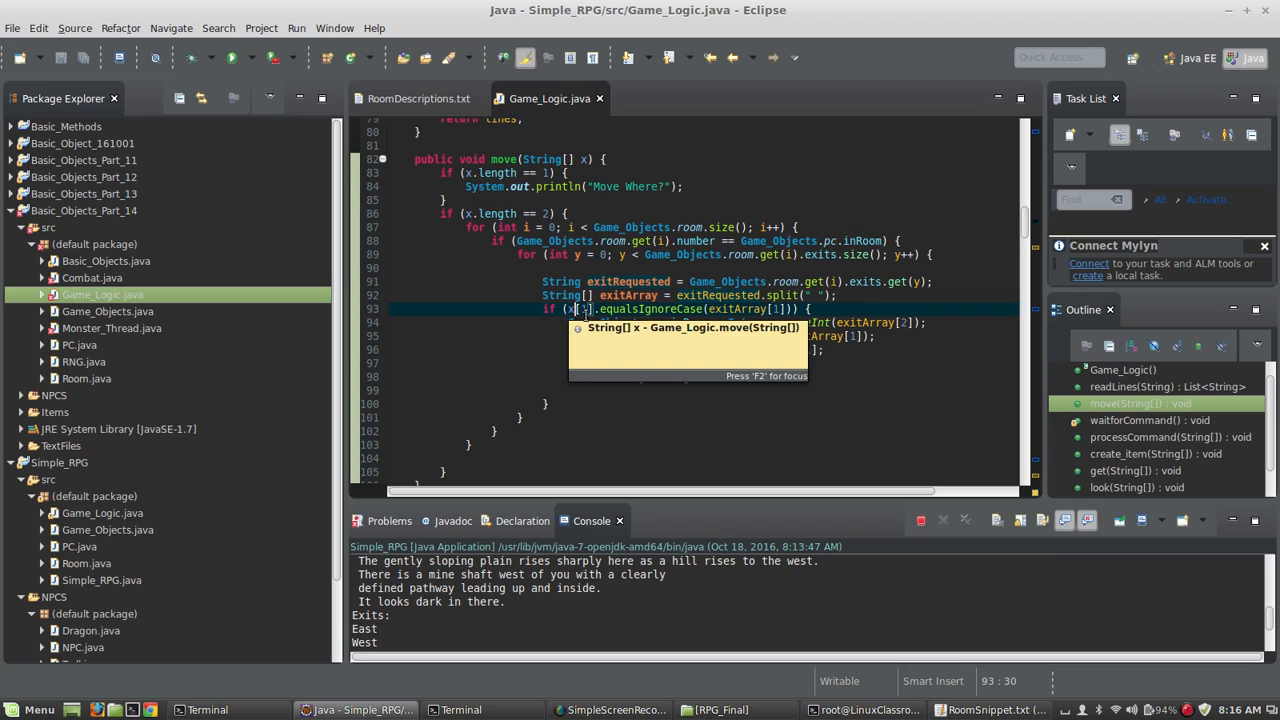
{"action": "left_click", "coordinate": [724, 308]}
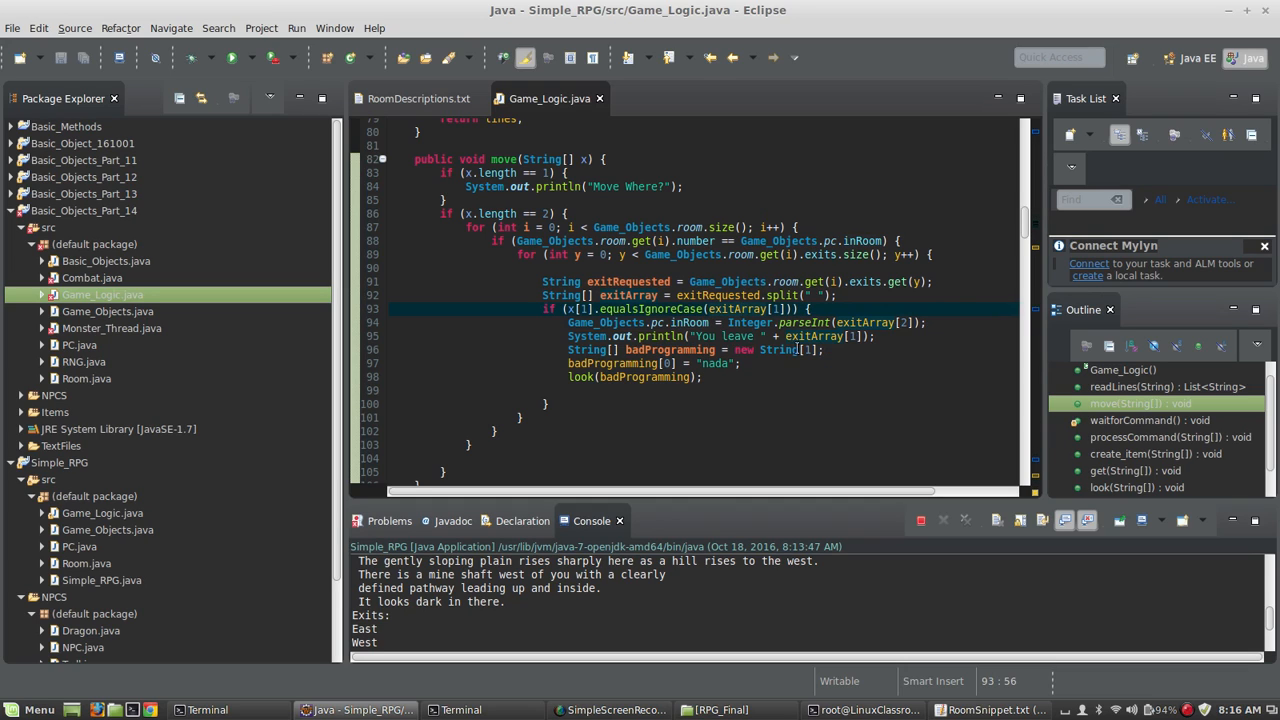
{"action": "left_click", "coordinate": [605, 322]}
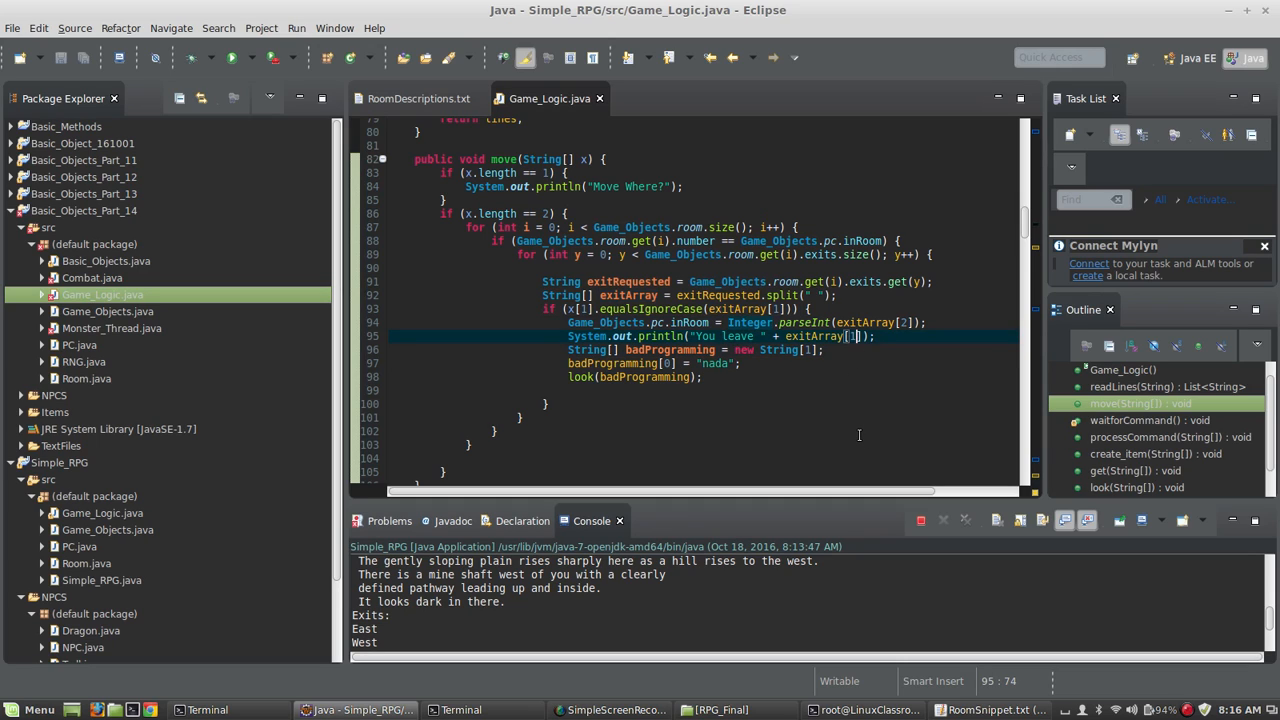
{"action": "left_click", "coordinate": [579, 349]}
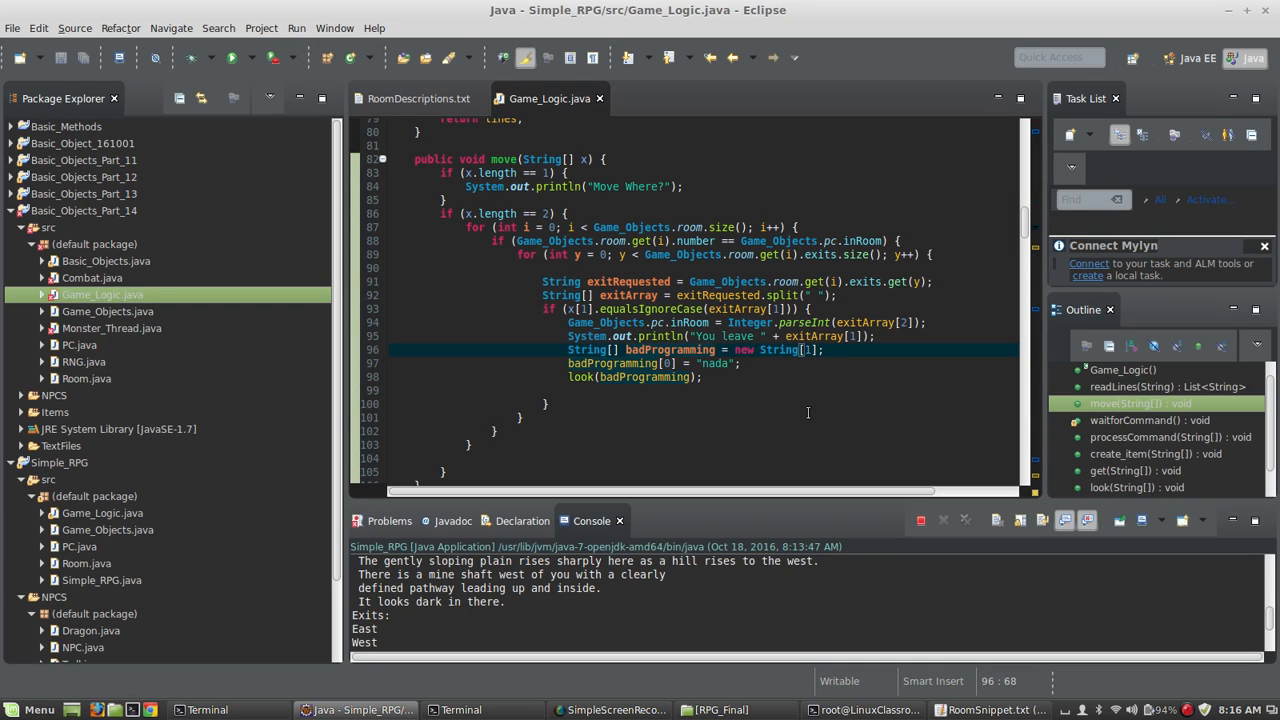
{"action": "left_click", "coordinate": [744, 363]}
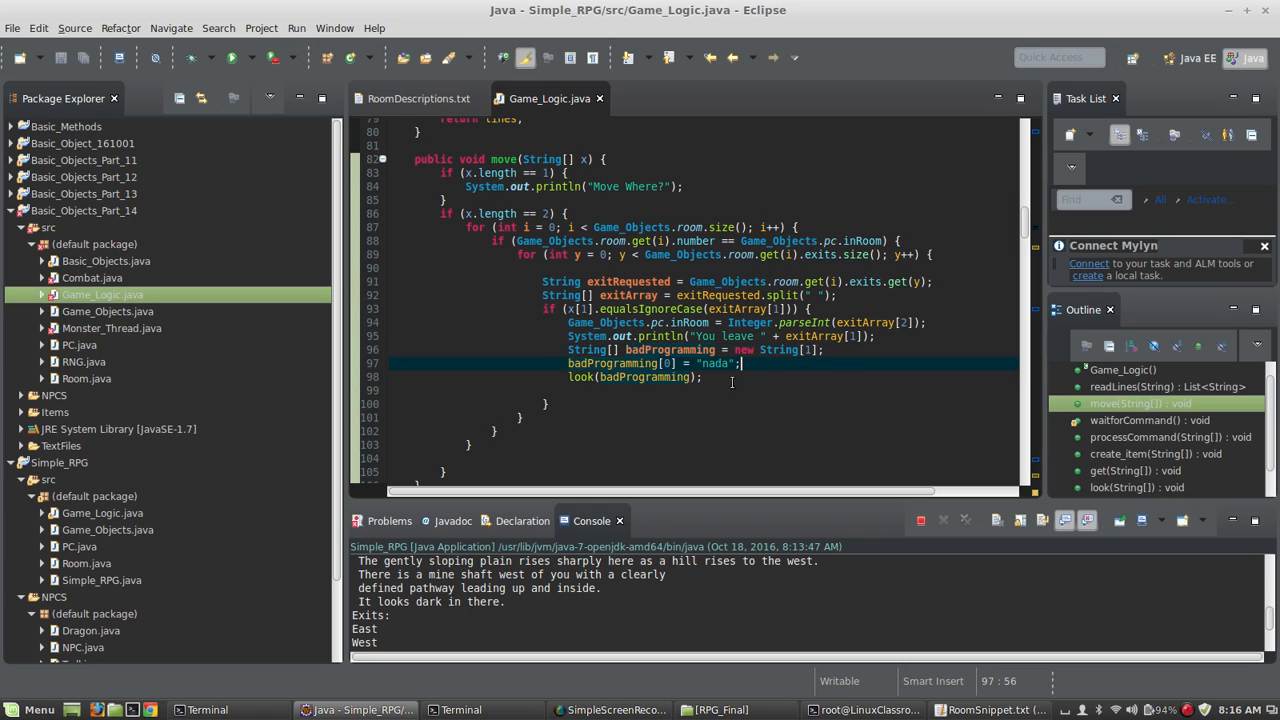
{"action": "left_click", "coordinate": [617, 377]}
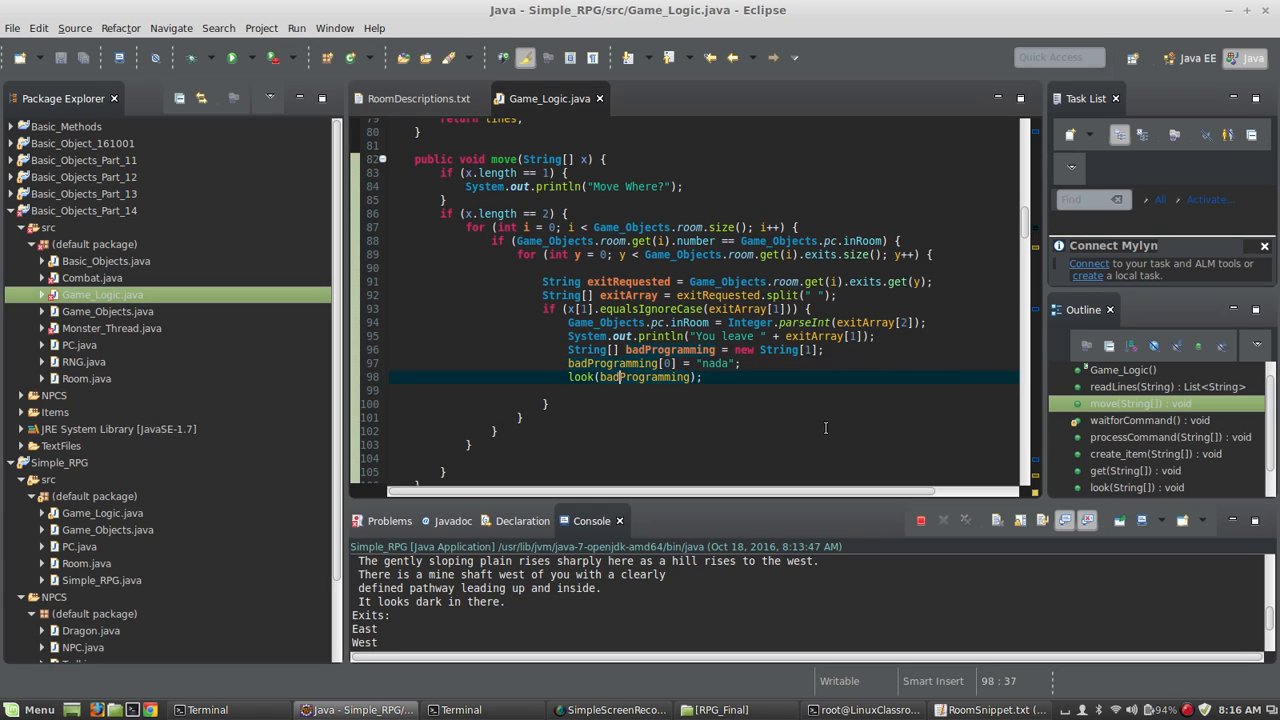
{"action": "mouse_move", "coordinate": [816, 412]}
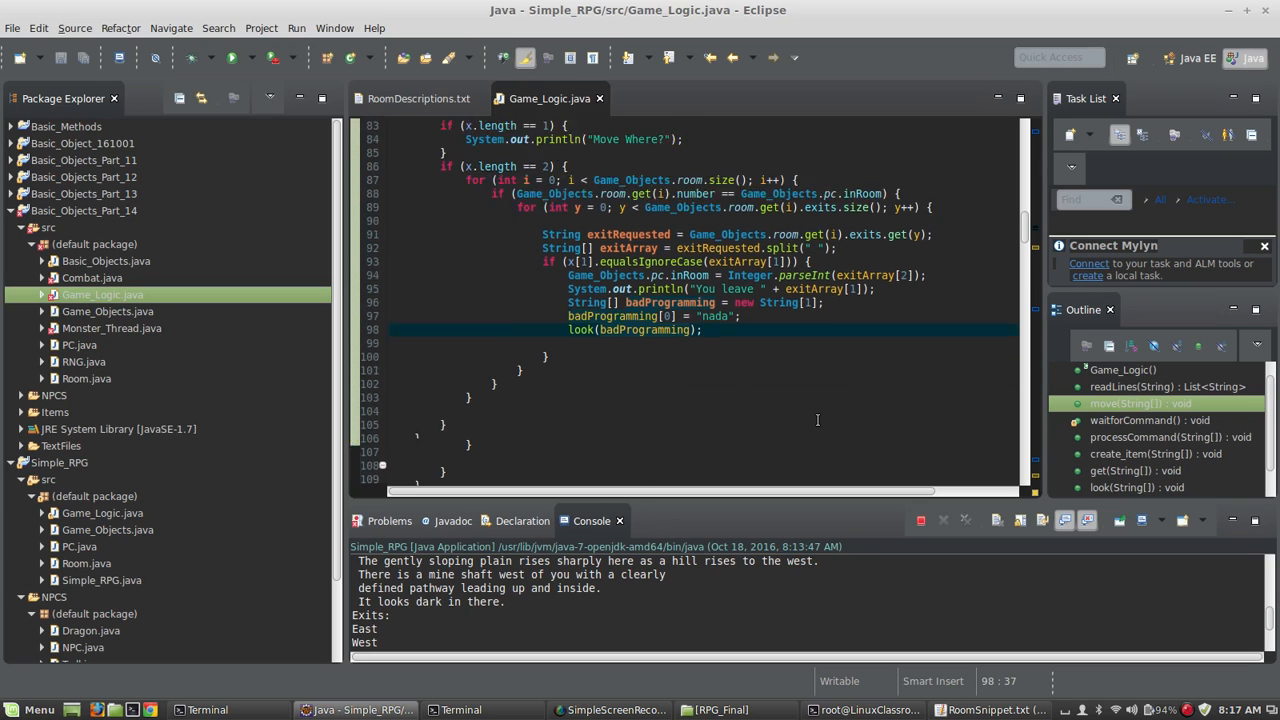
Step: Scroll to processCommand and mark its move(x) call on line 146
{"action": "scroll", "scroll_direction": "down", "scroll_amount": 3}
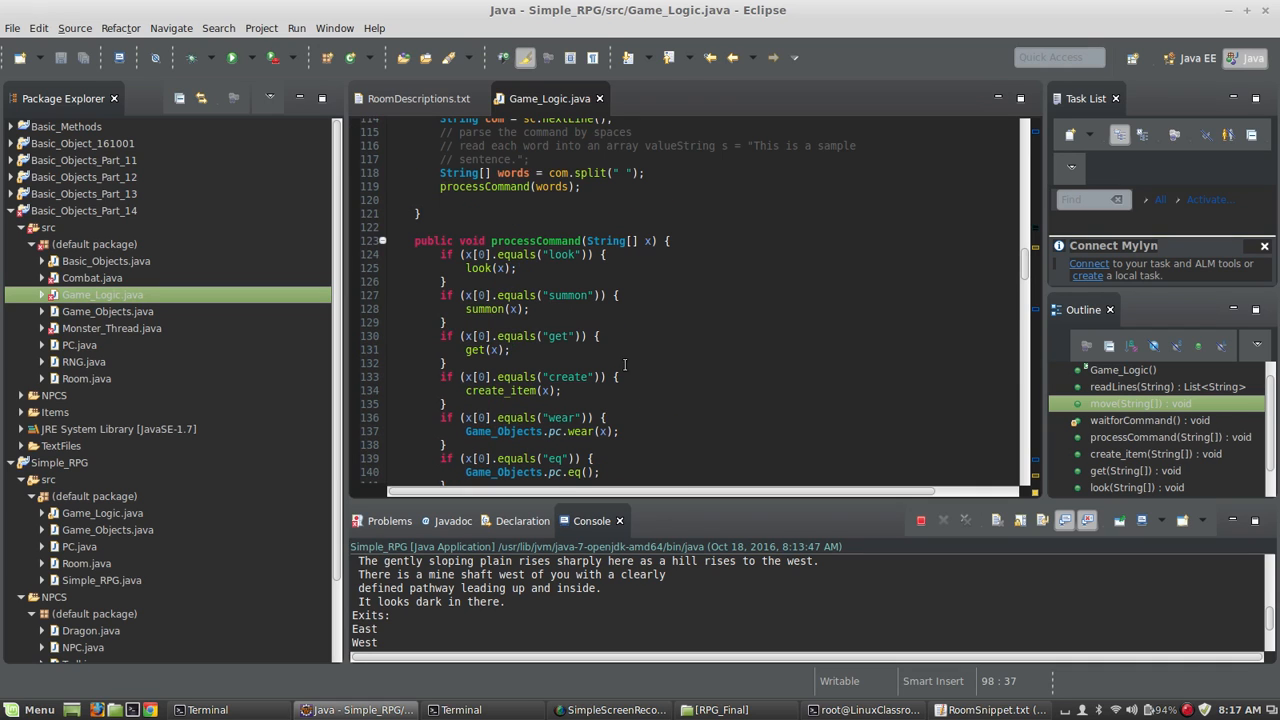
{"action": "scroll", "scroll_direction": "down", "scroll_amount": 3}
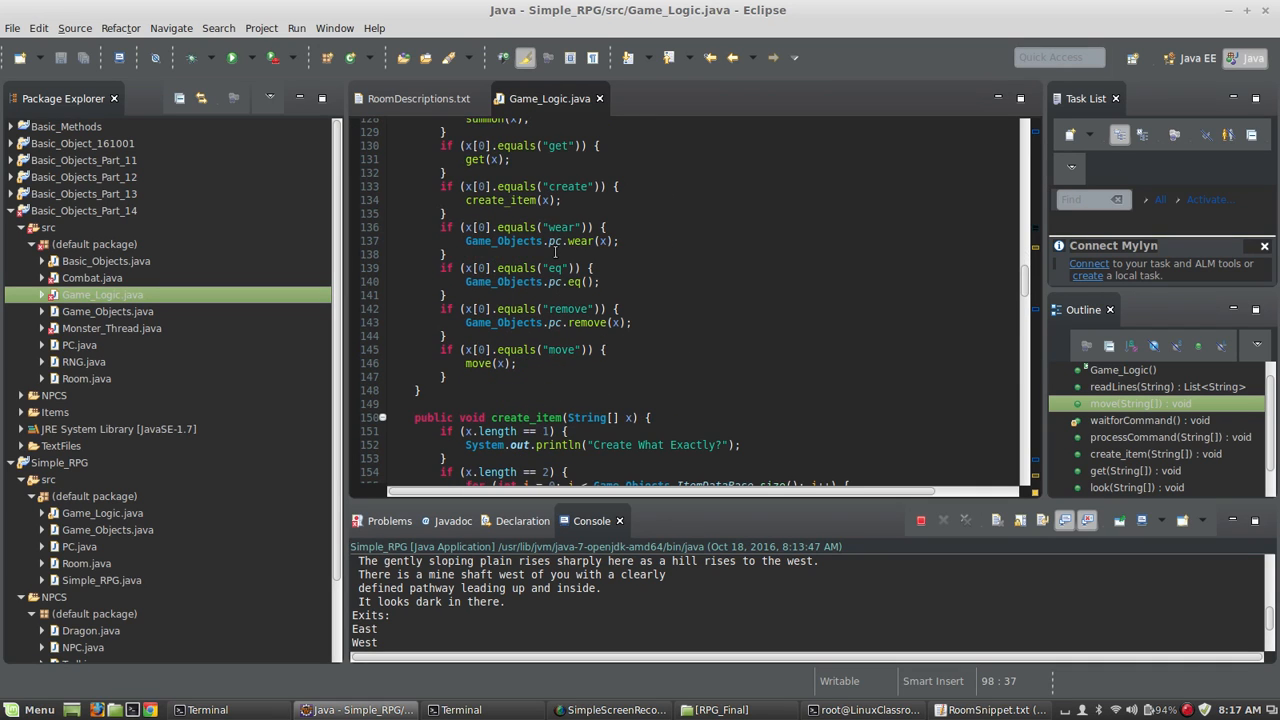
{"action": "left_click", "coordinate": [557, 349]}
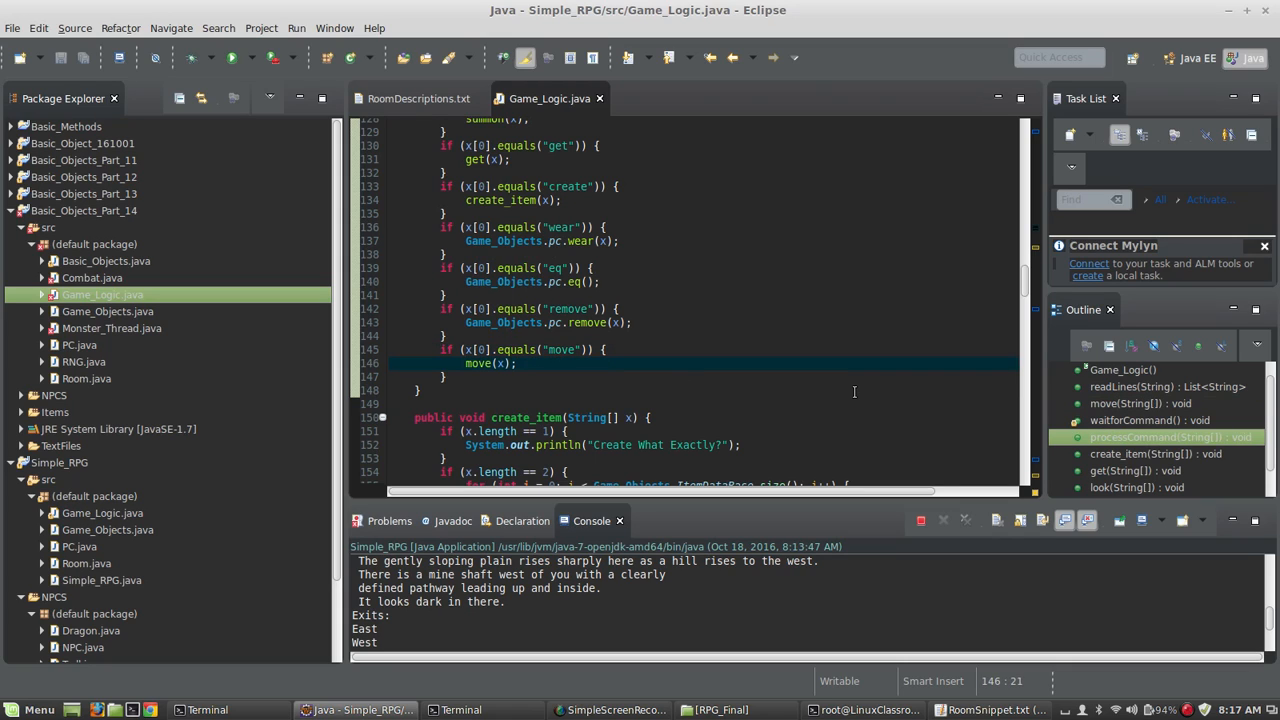
{"action": "mouse_move", "coordinate": [832, 378]}
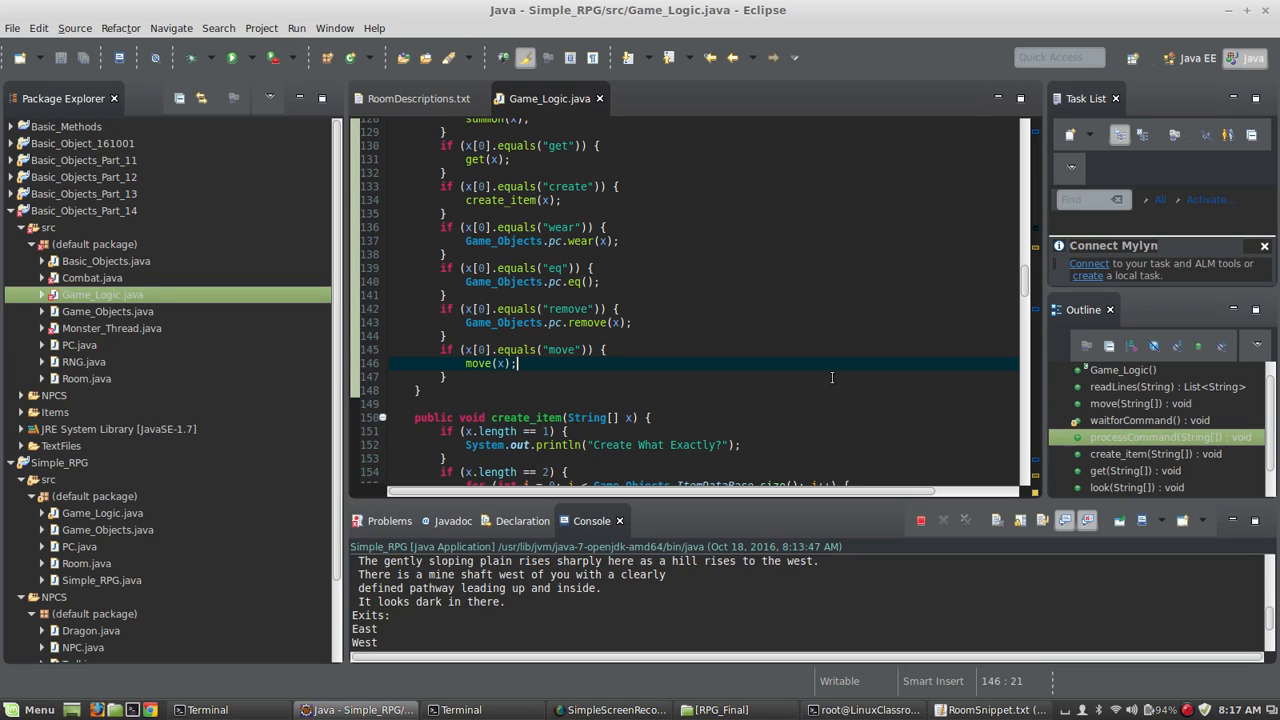
{"action": "mouse_move", "coordinate": [745, 370]}
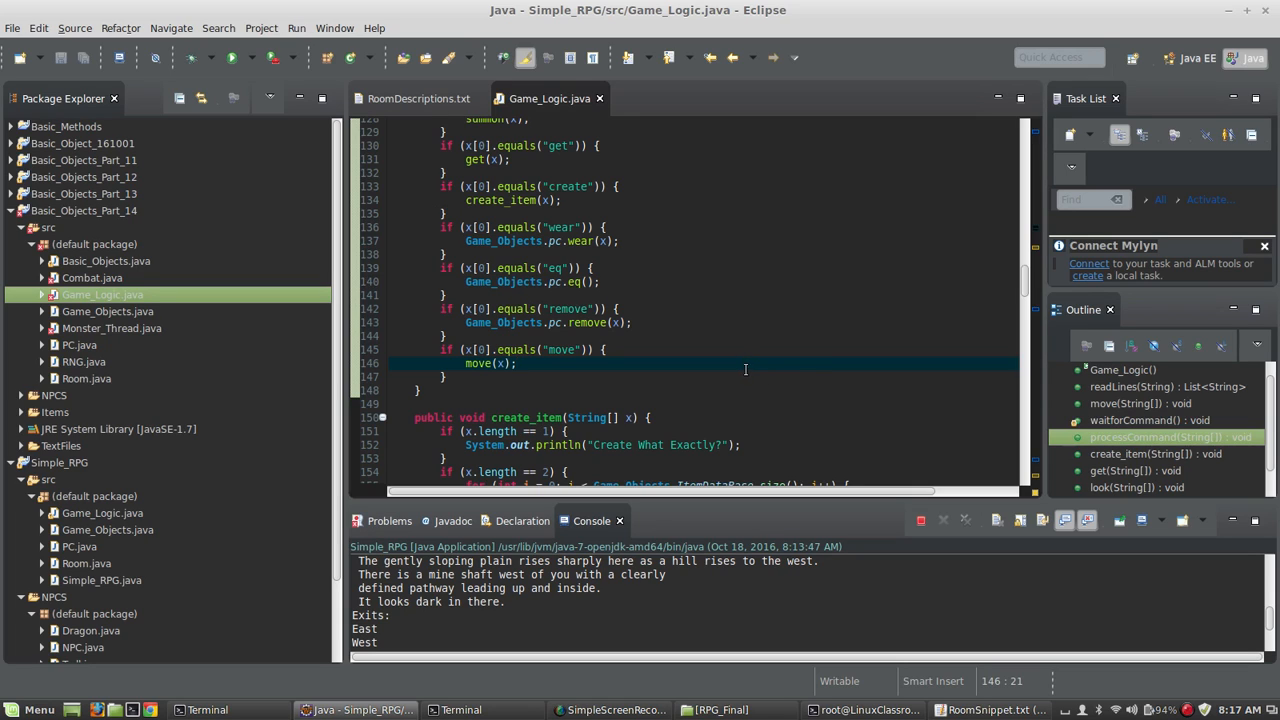